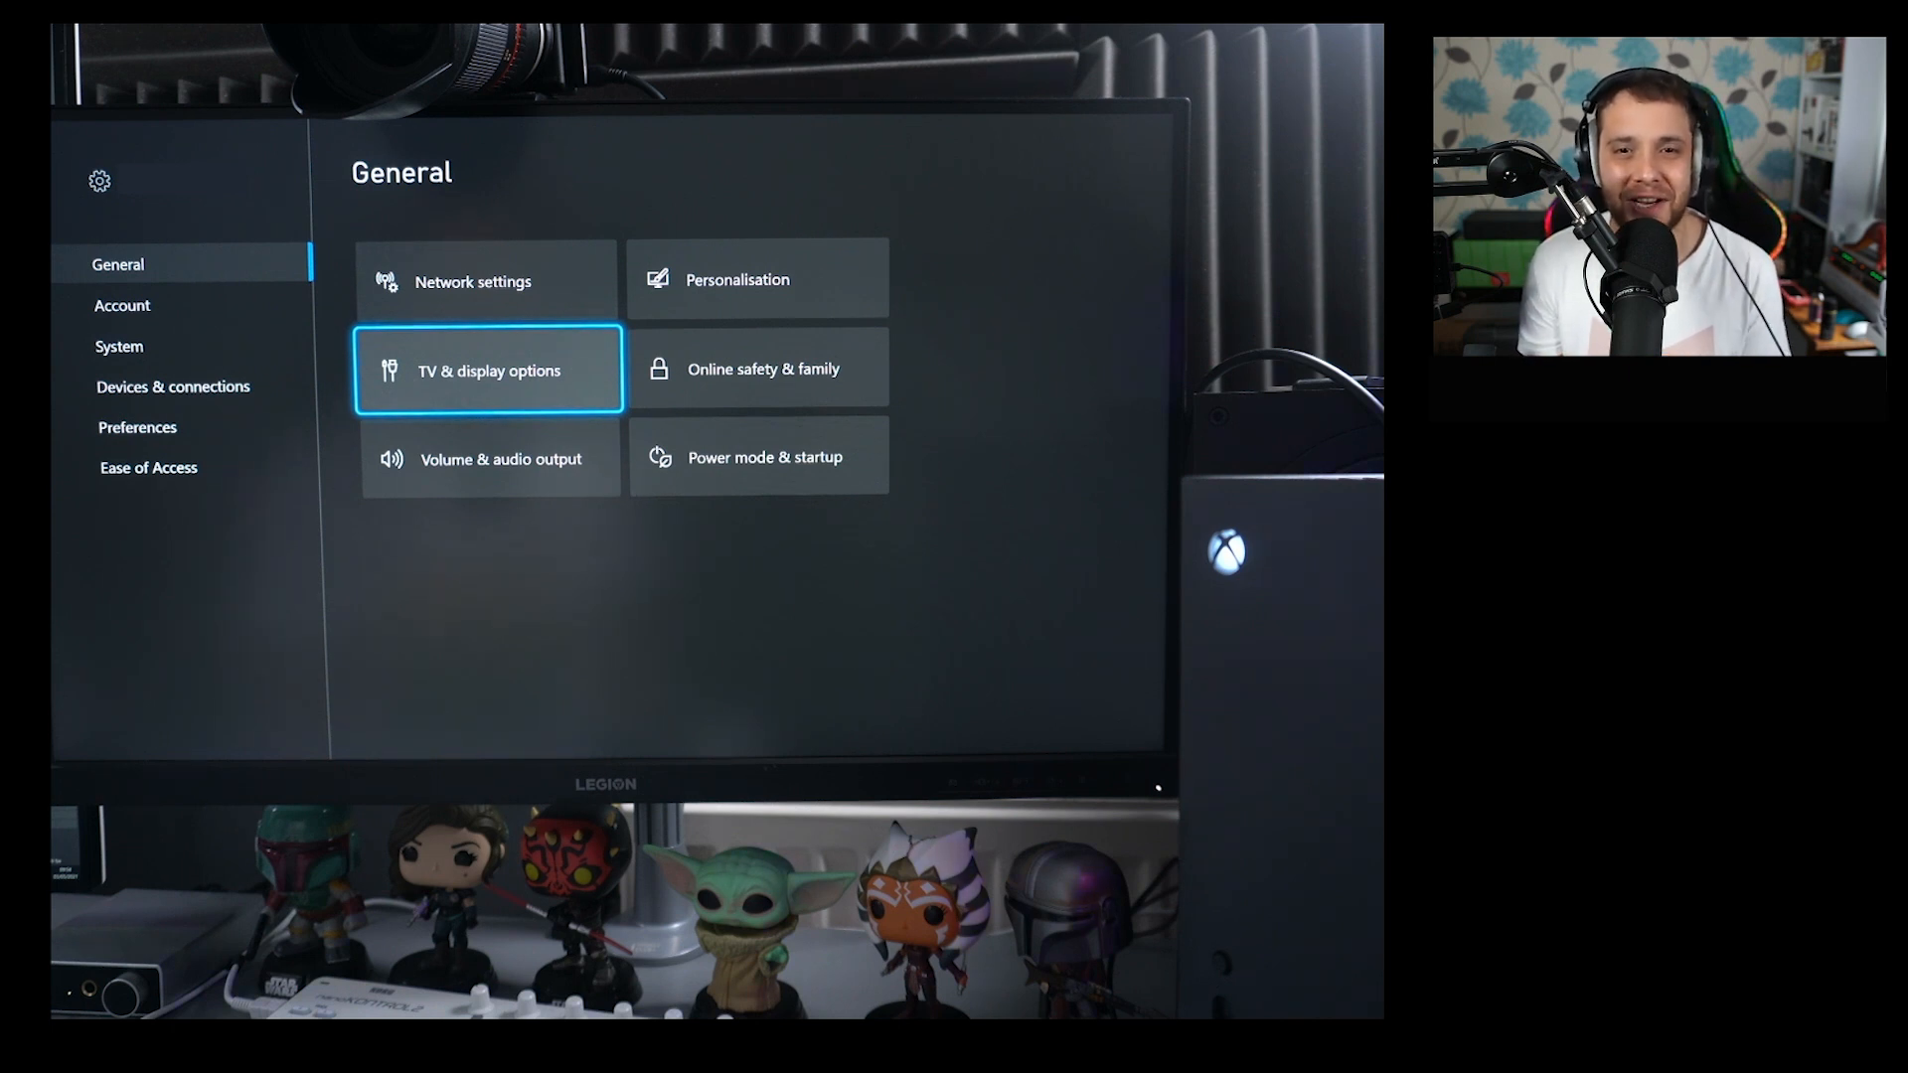
Step: Review TV & display options and video fidelity, then reach the Video modes settings
{"action": "left_click", "coordinate": [488, 370]}
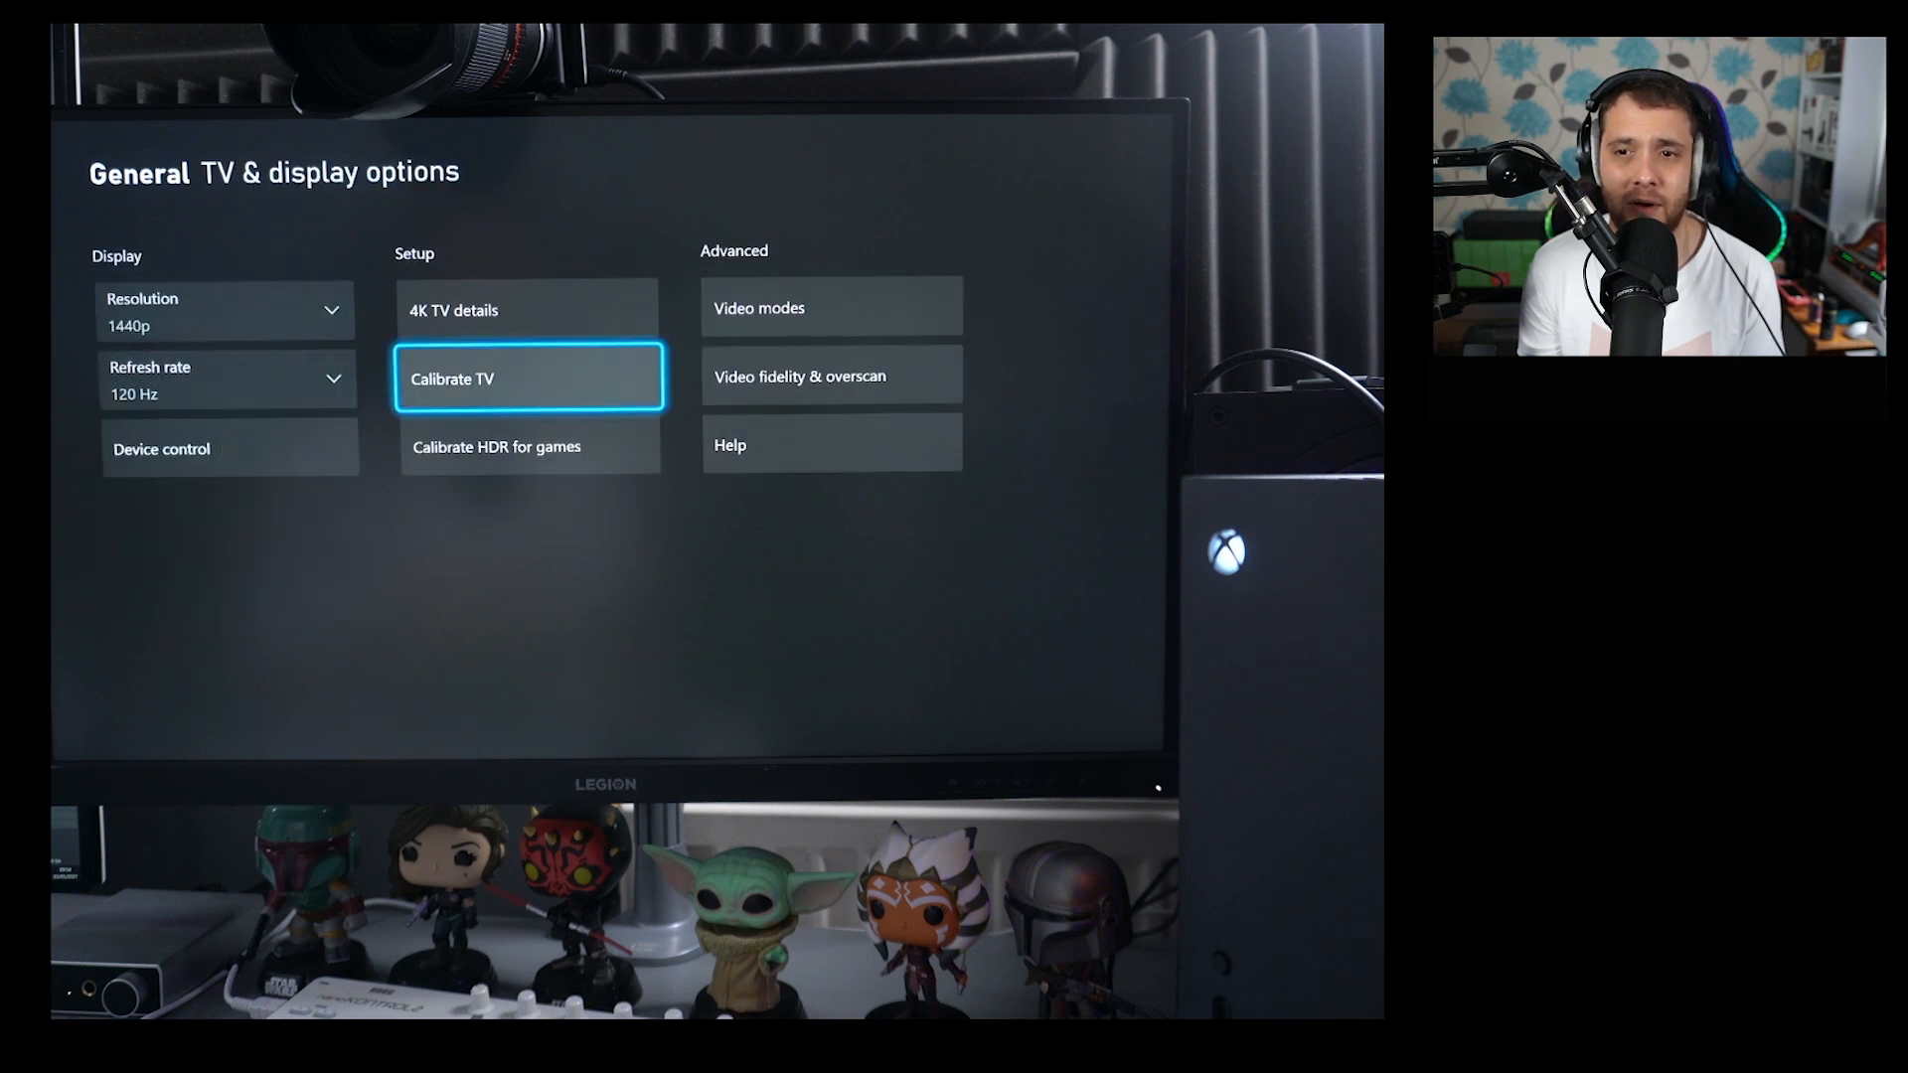
{"action": "left_click", "coordinate": [799, 375]}
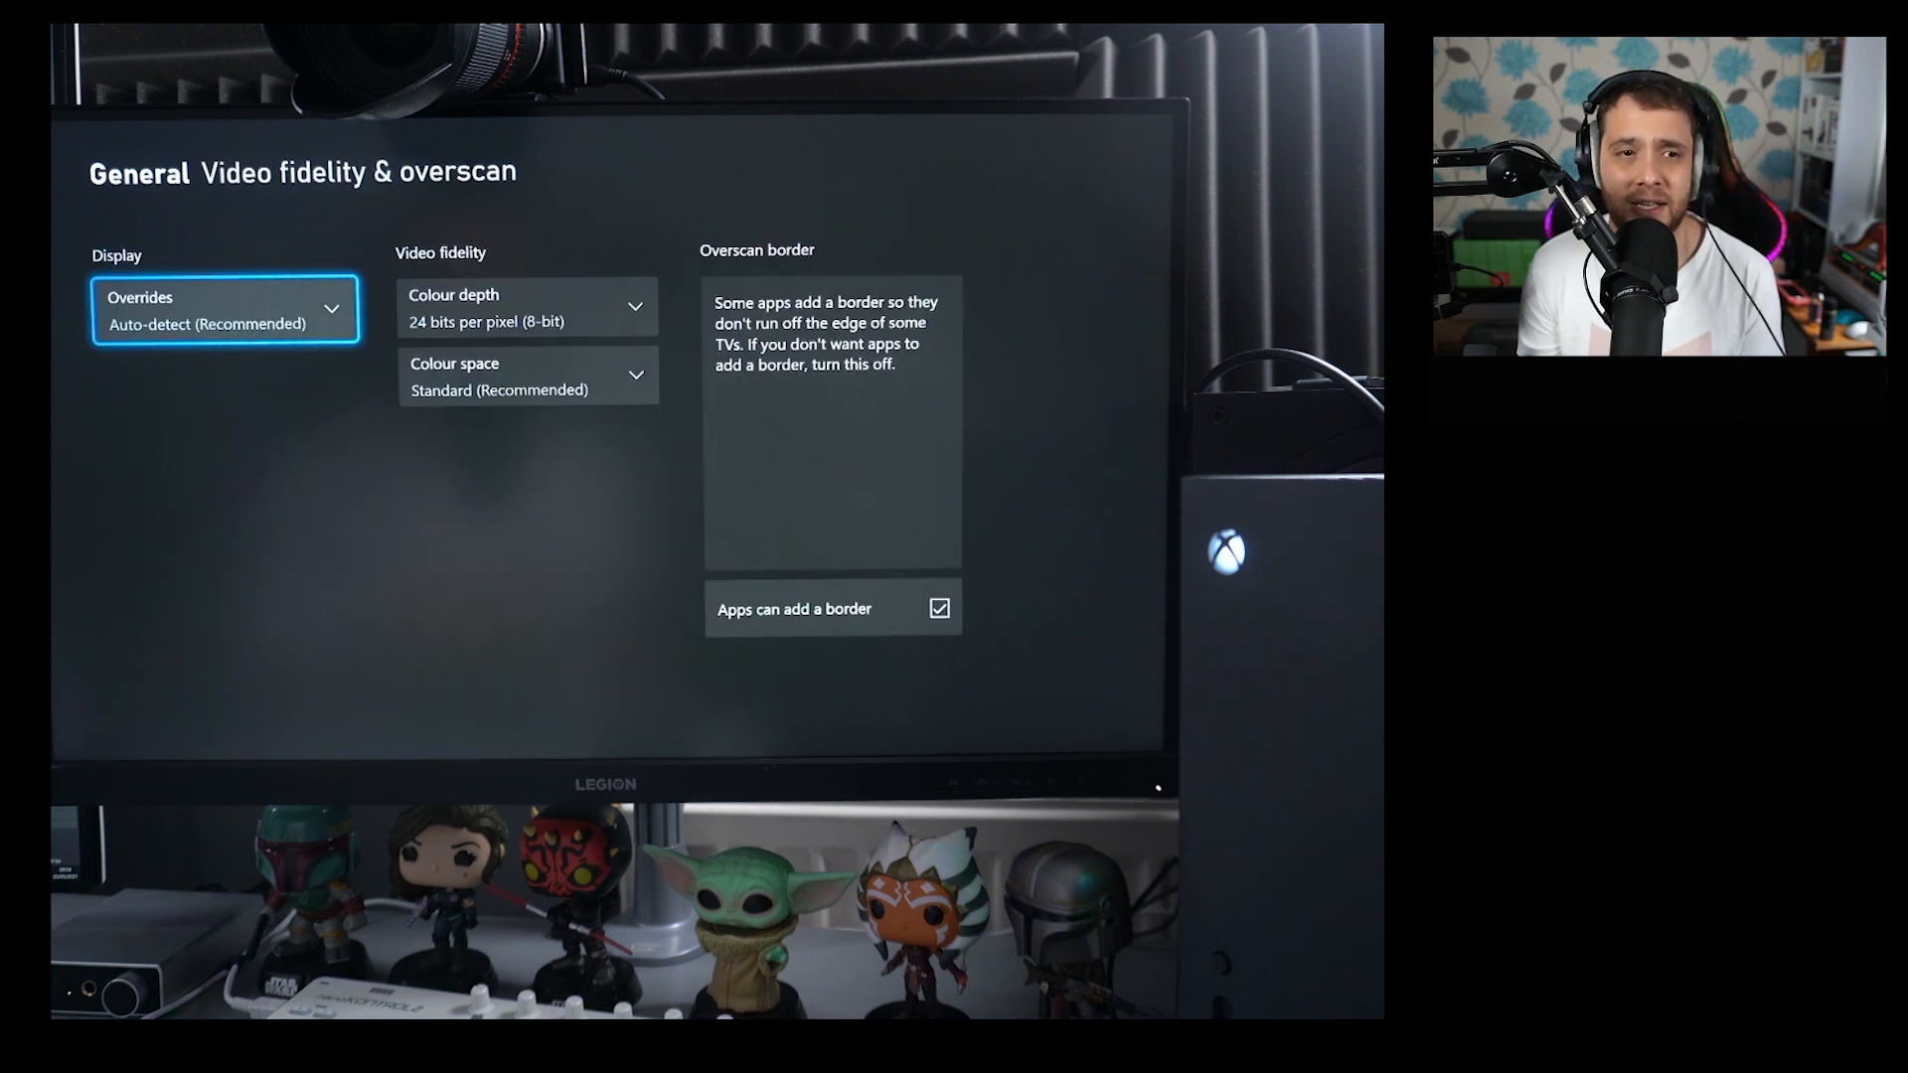
{"action": "left_click", "coordinate": [226, 308]}
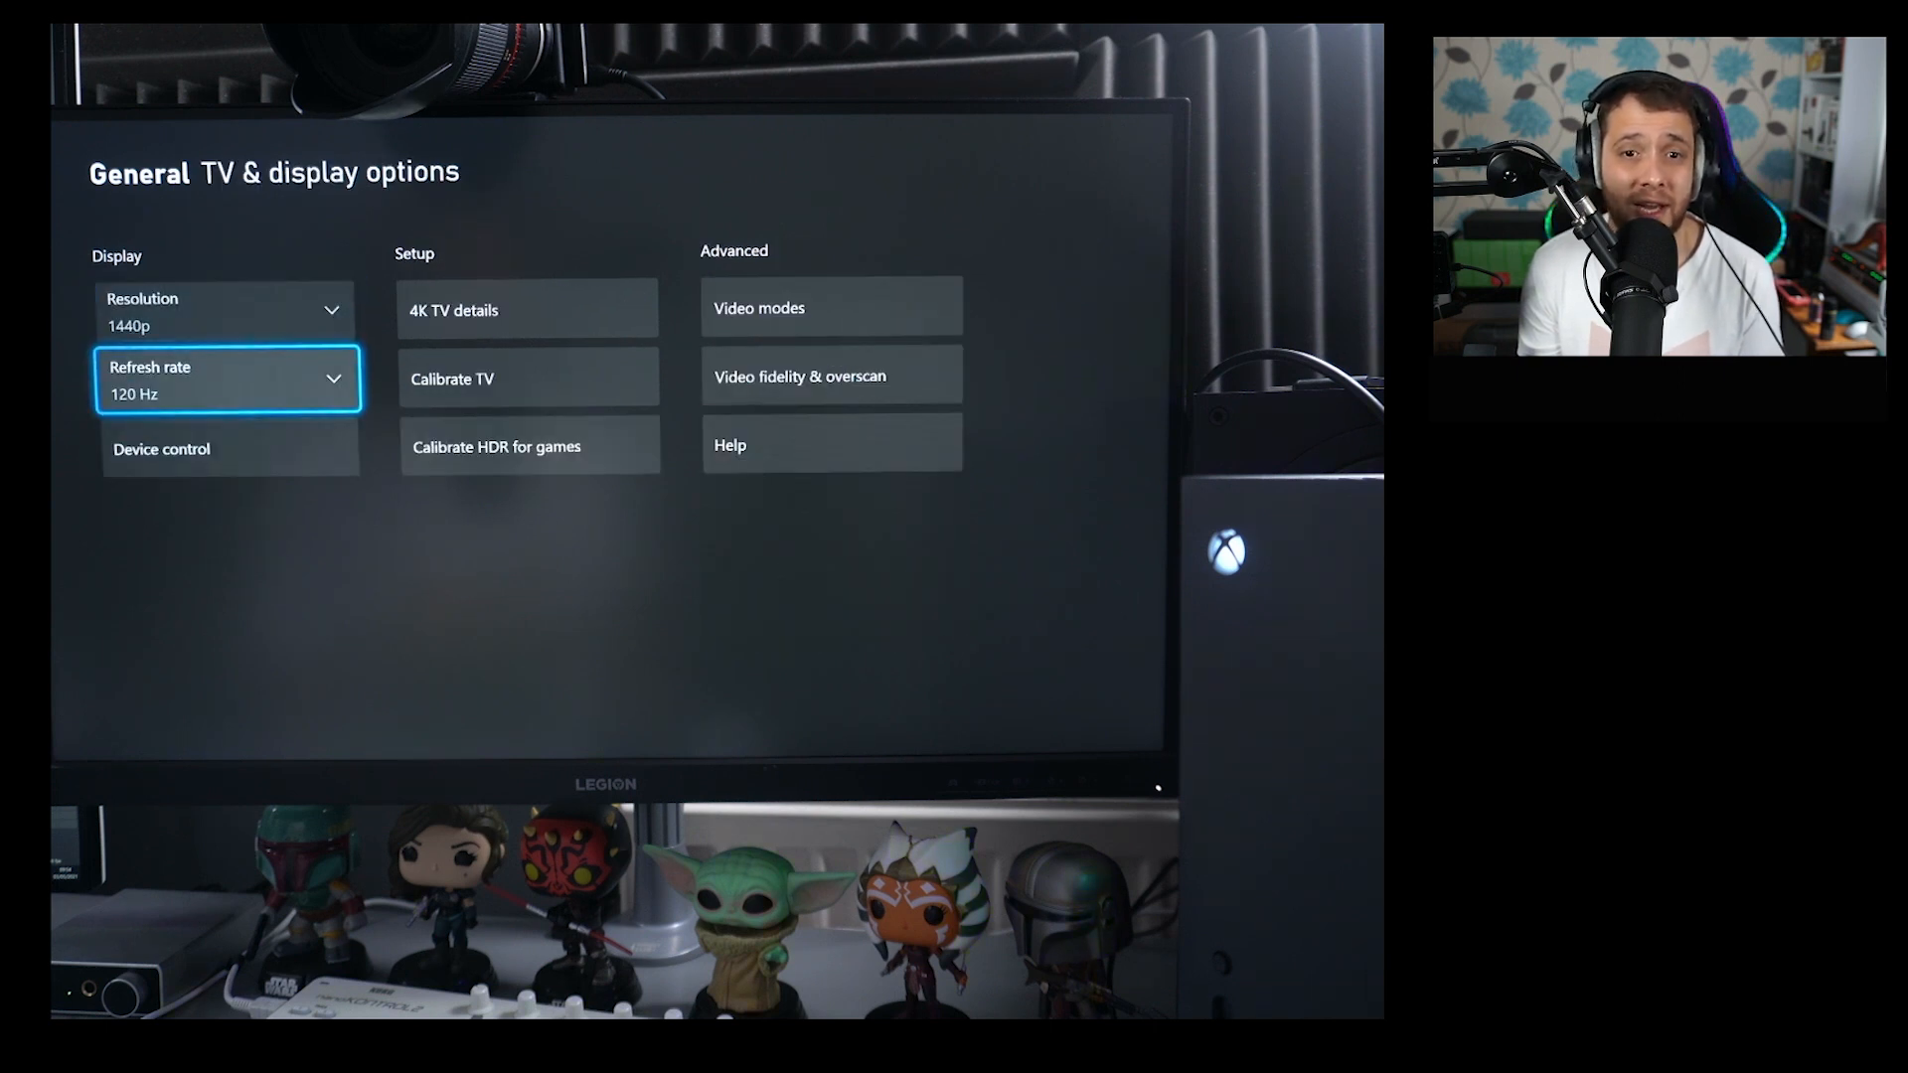
{"action": "left_click", "coordinate": [760, 308]}
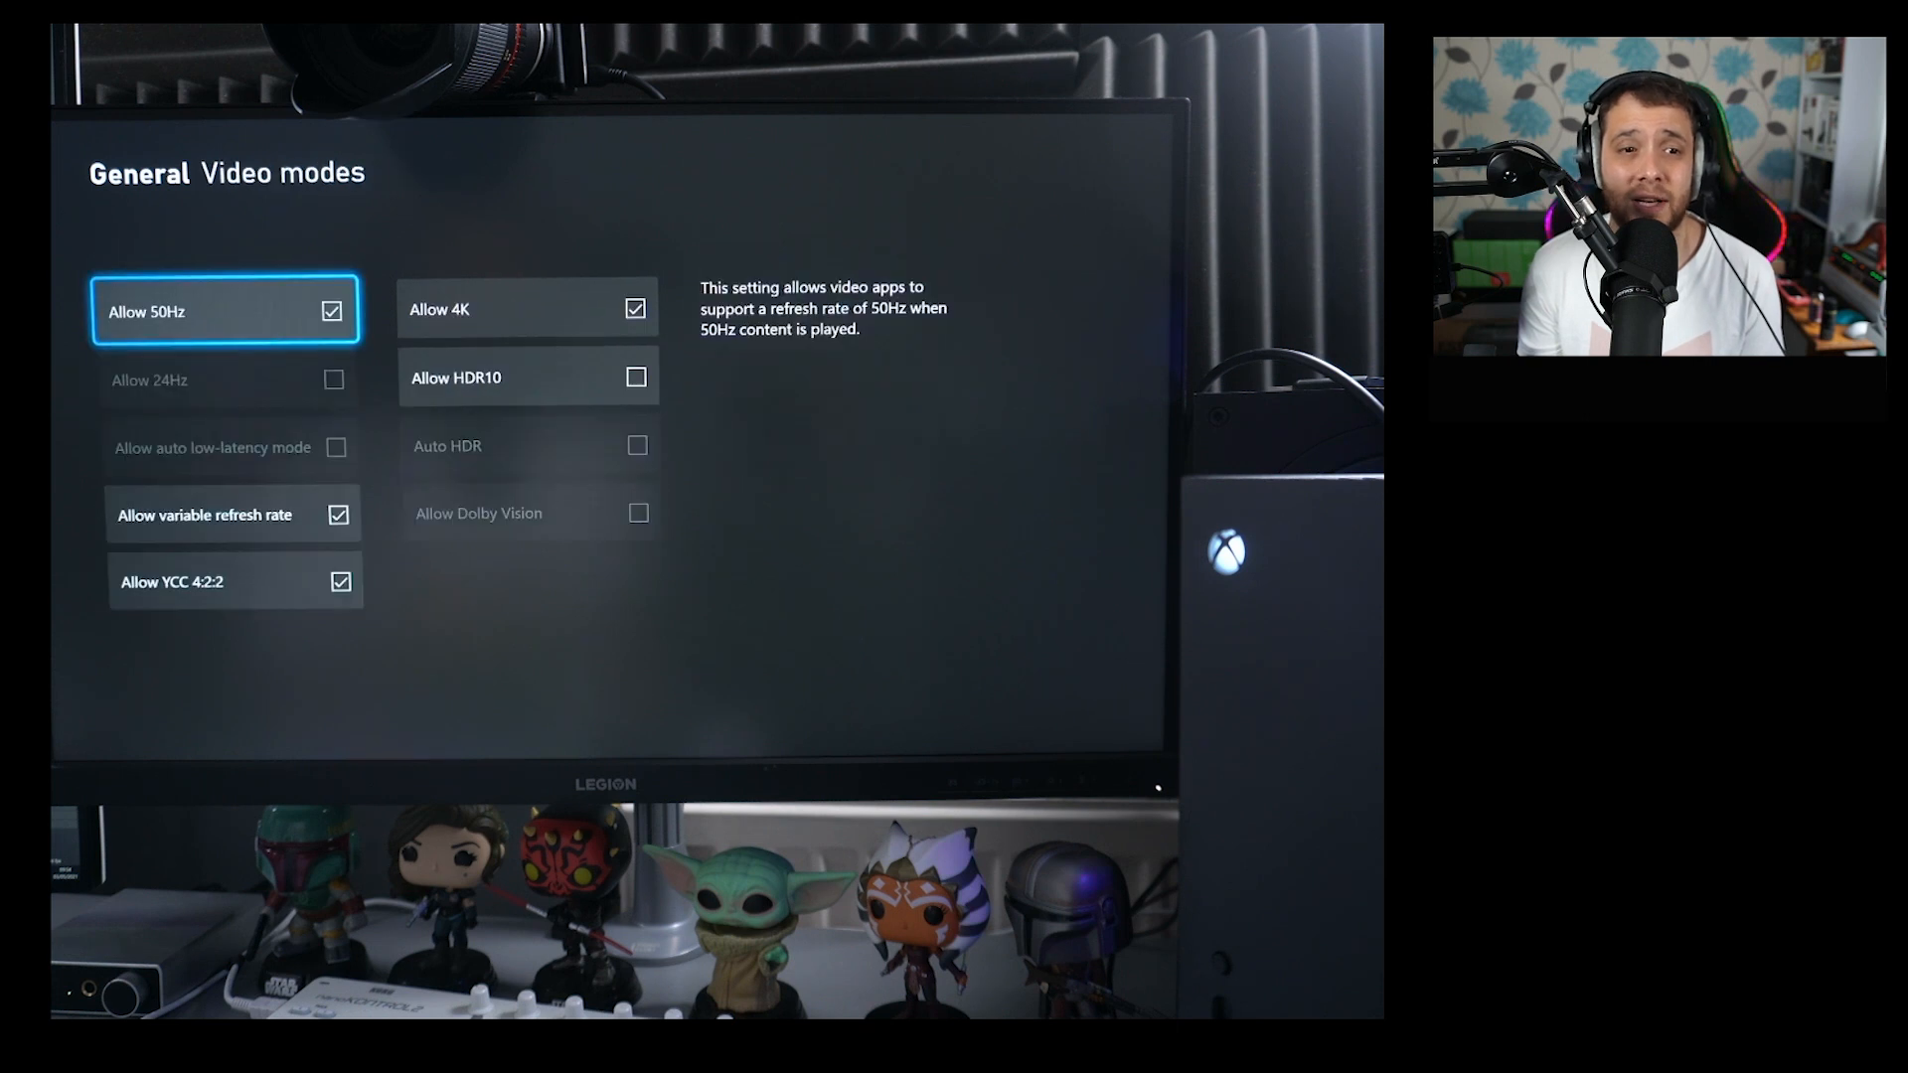
Step: Leave Video modes so the guide can open over General settings
{"action": "left_click", "coordinate": [232, 514]}
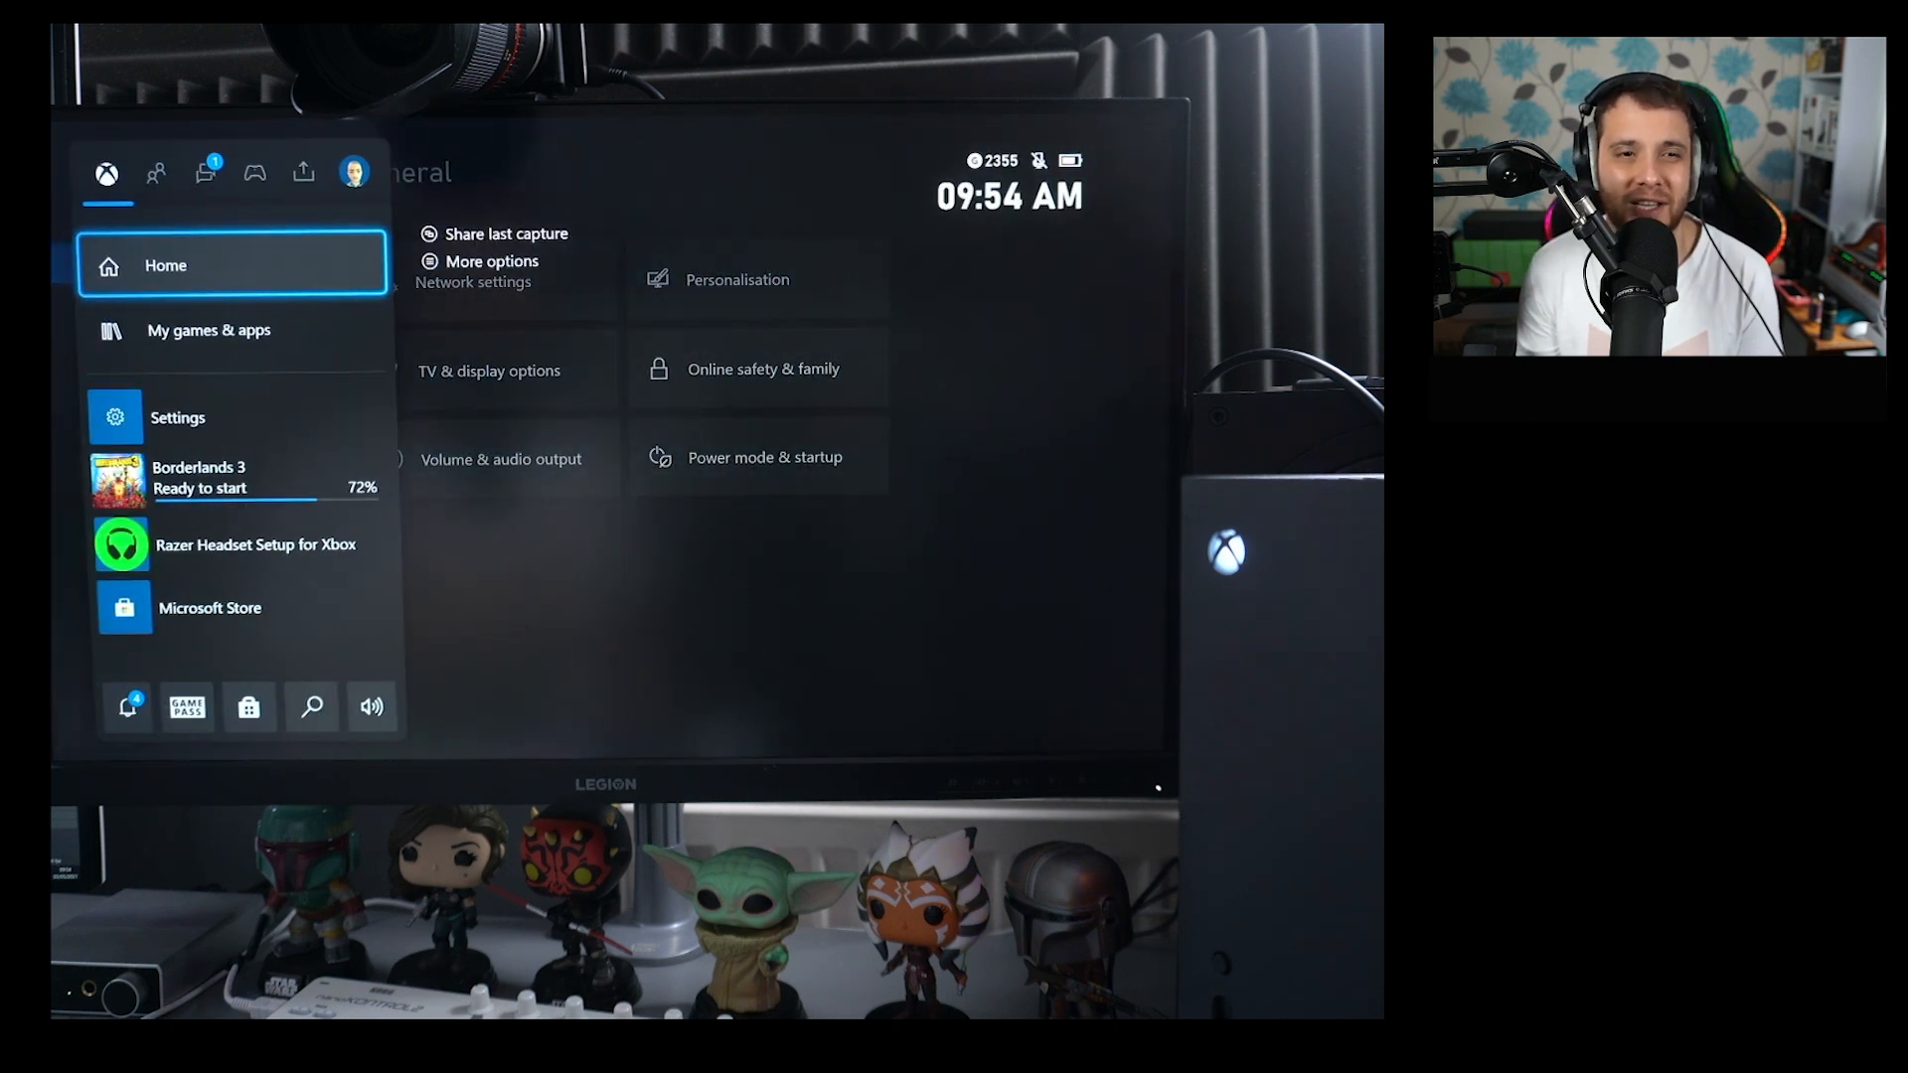
Step: Show the full Games library from My games & apps in the guide
{"action": "left_click", "coordinate": [208, 330]}
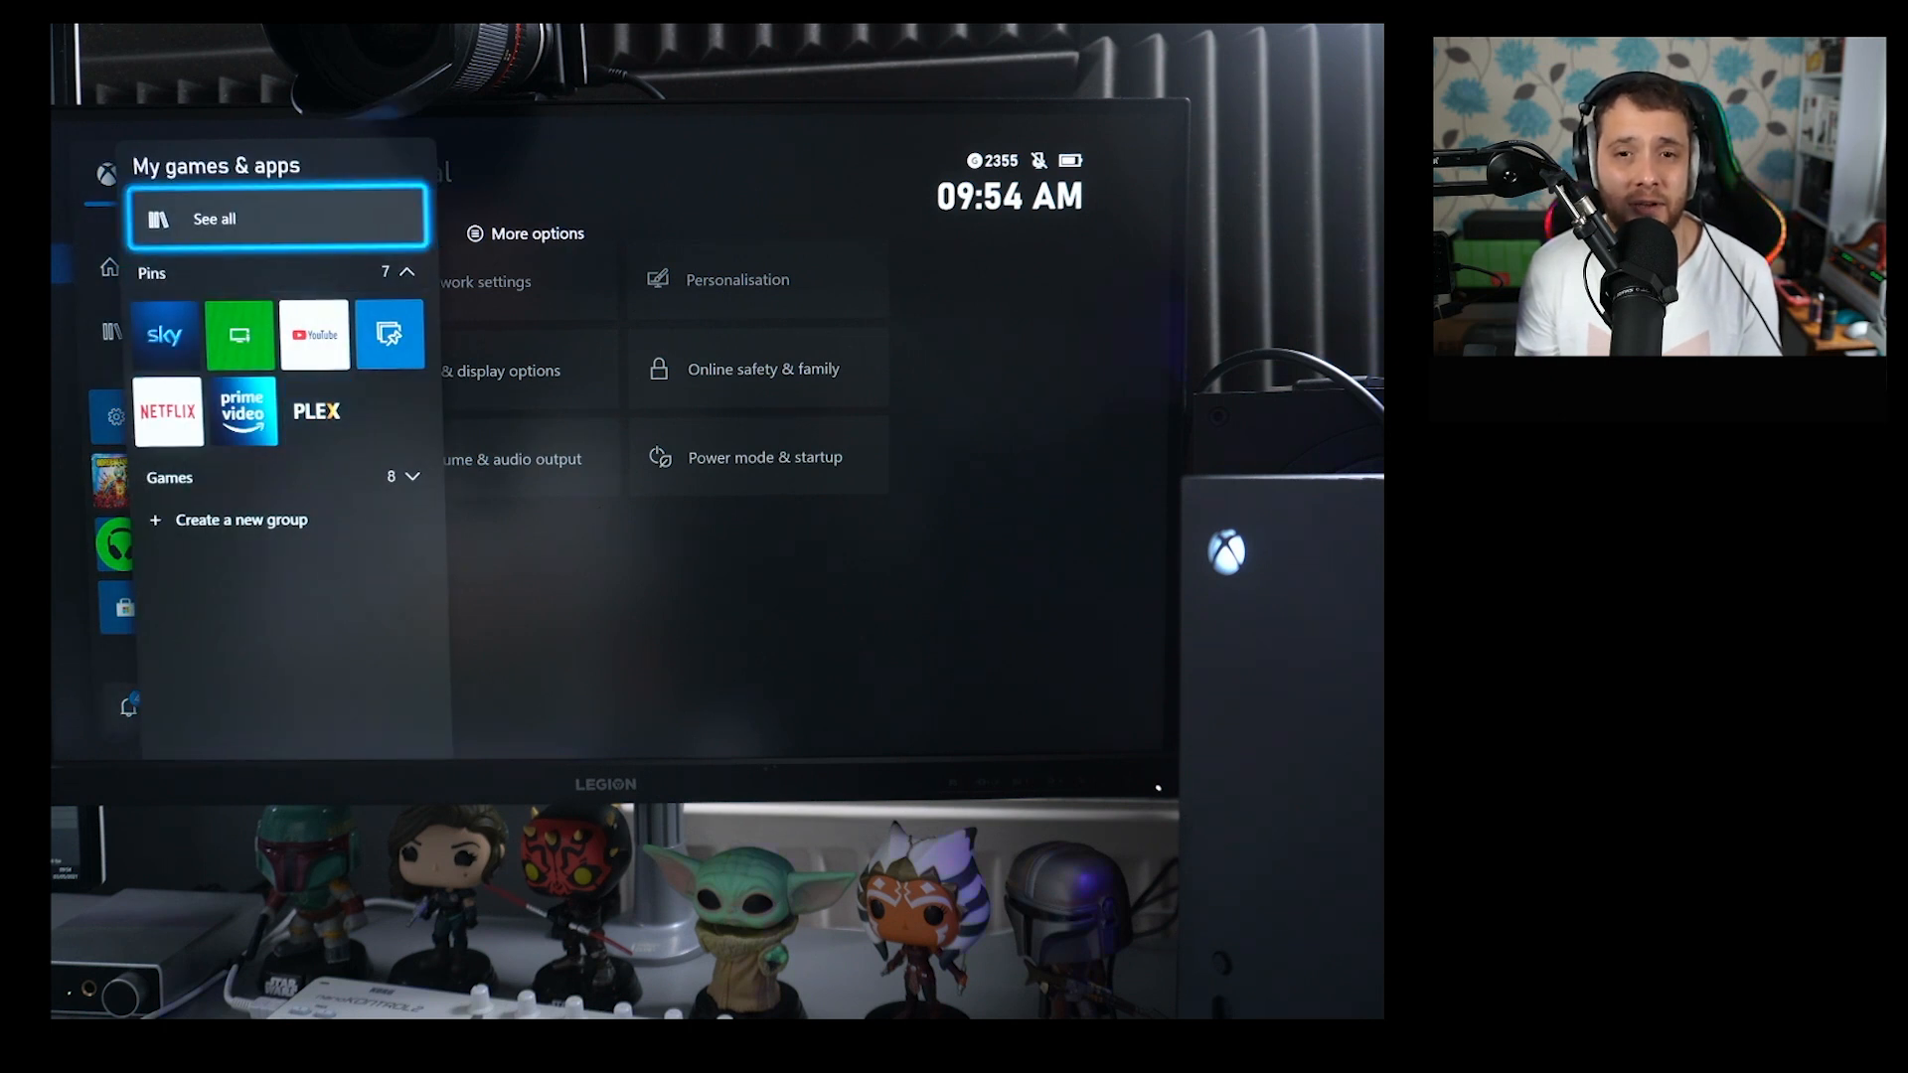
{"action": "left_click", "coordinate": [215, 218]}
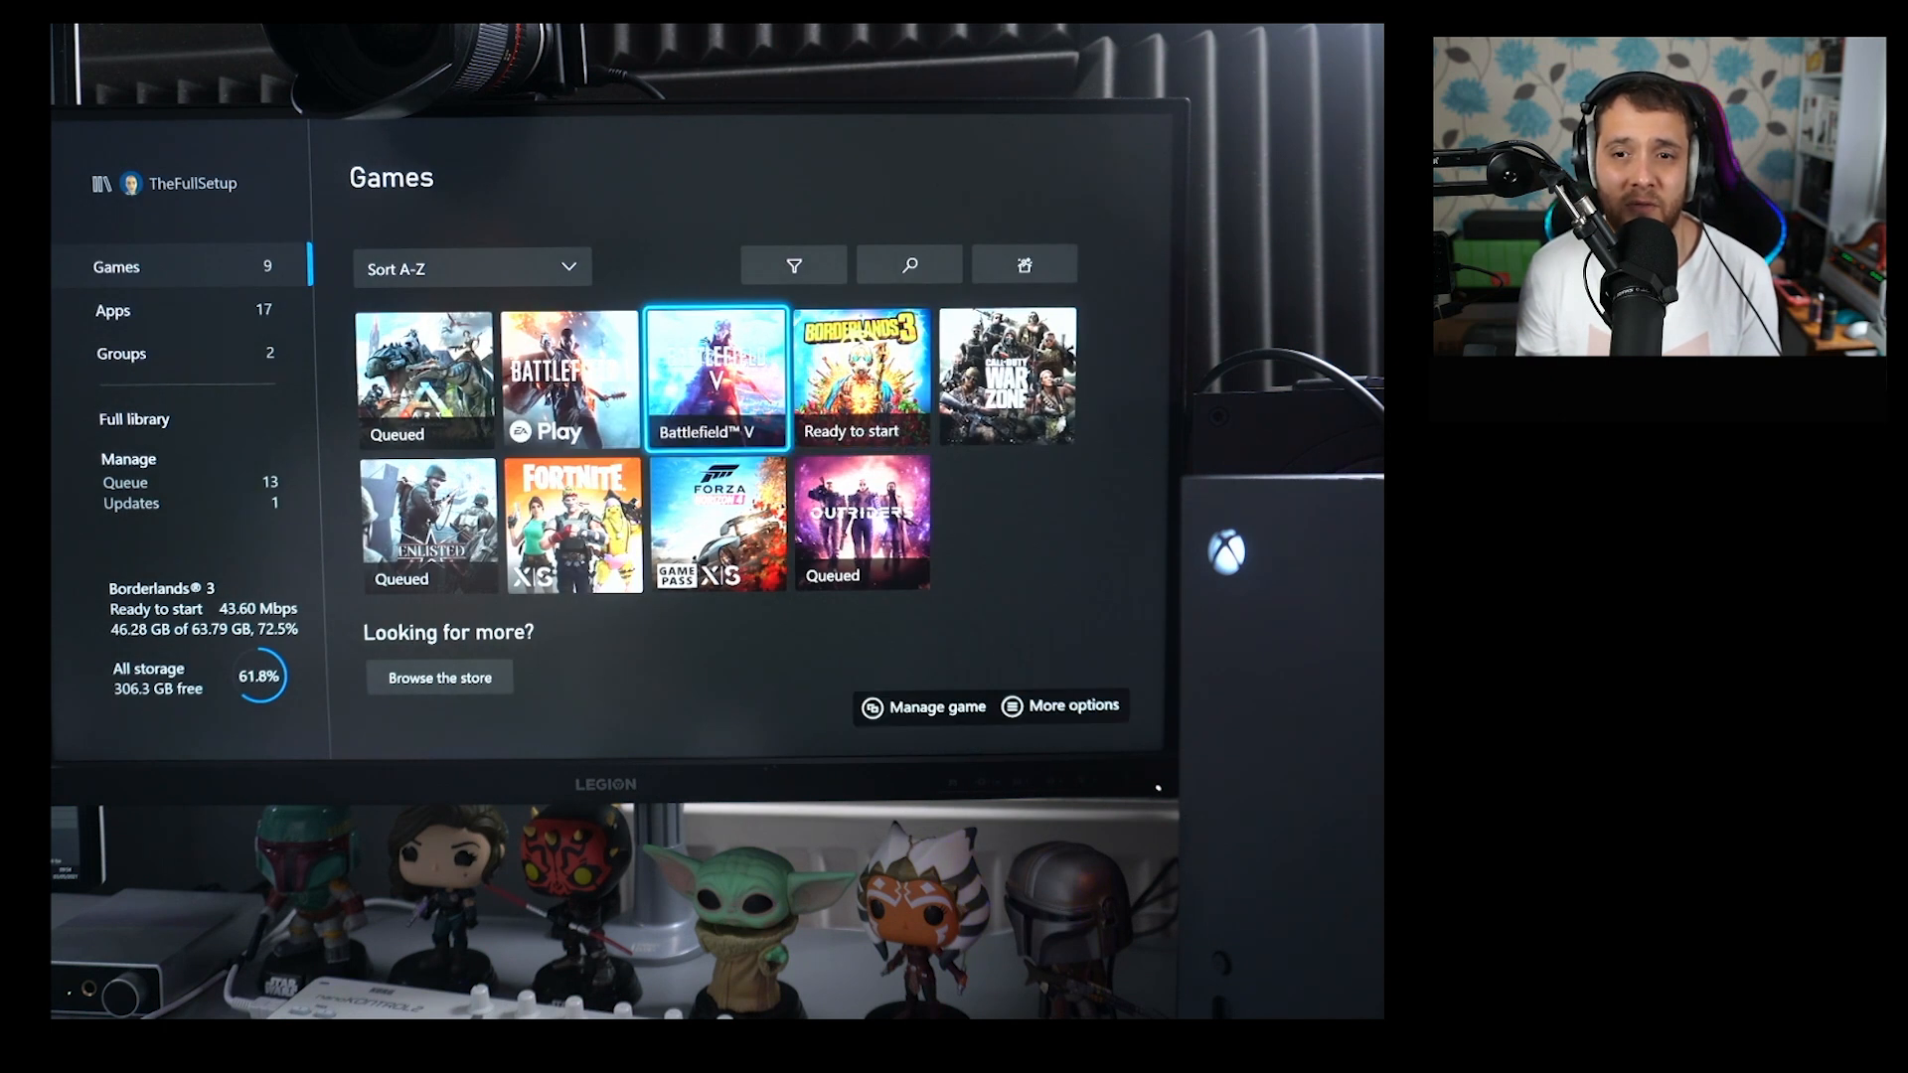
{"action": "key", "text": "Left"}
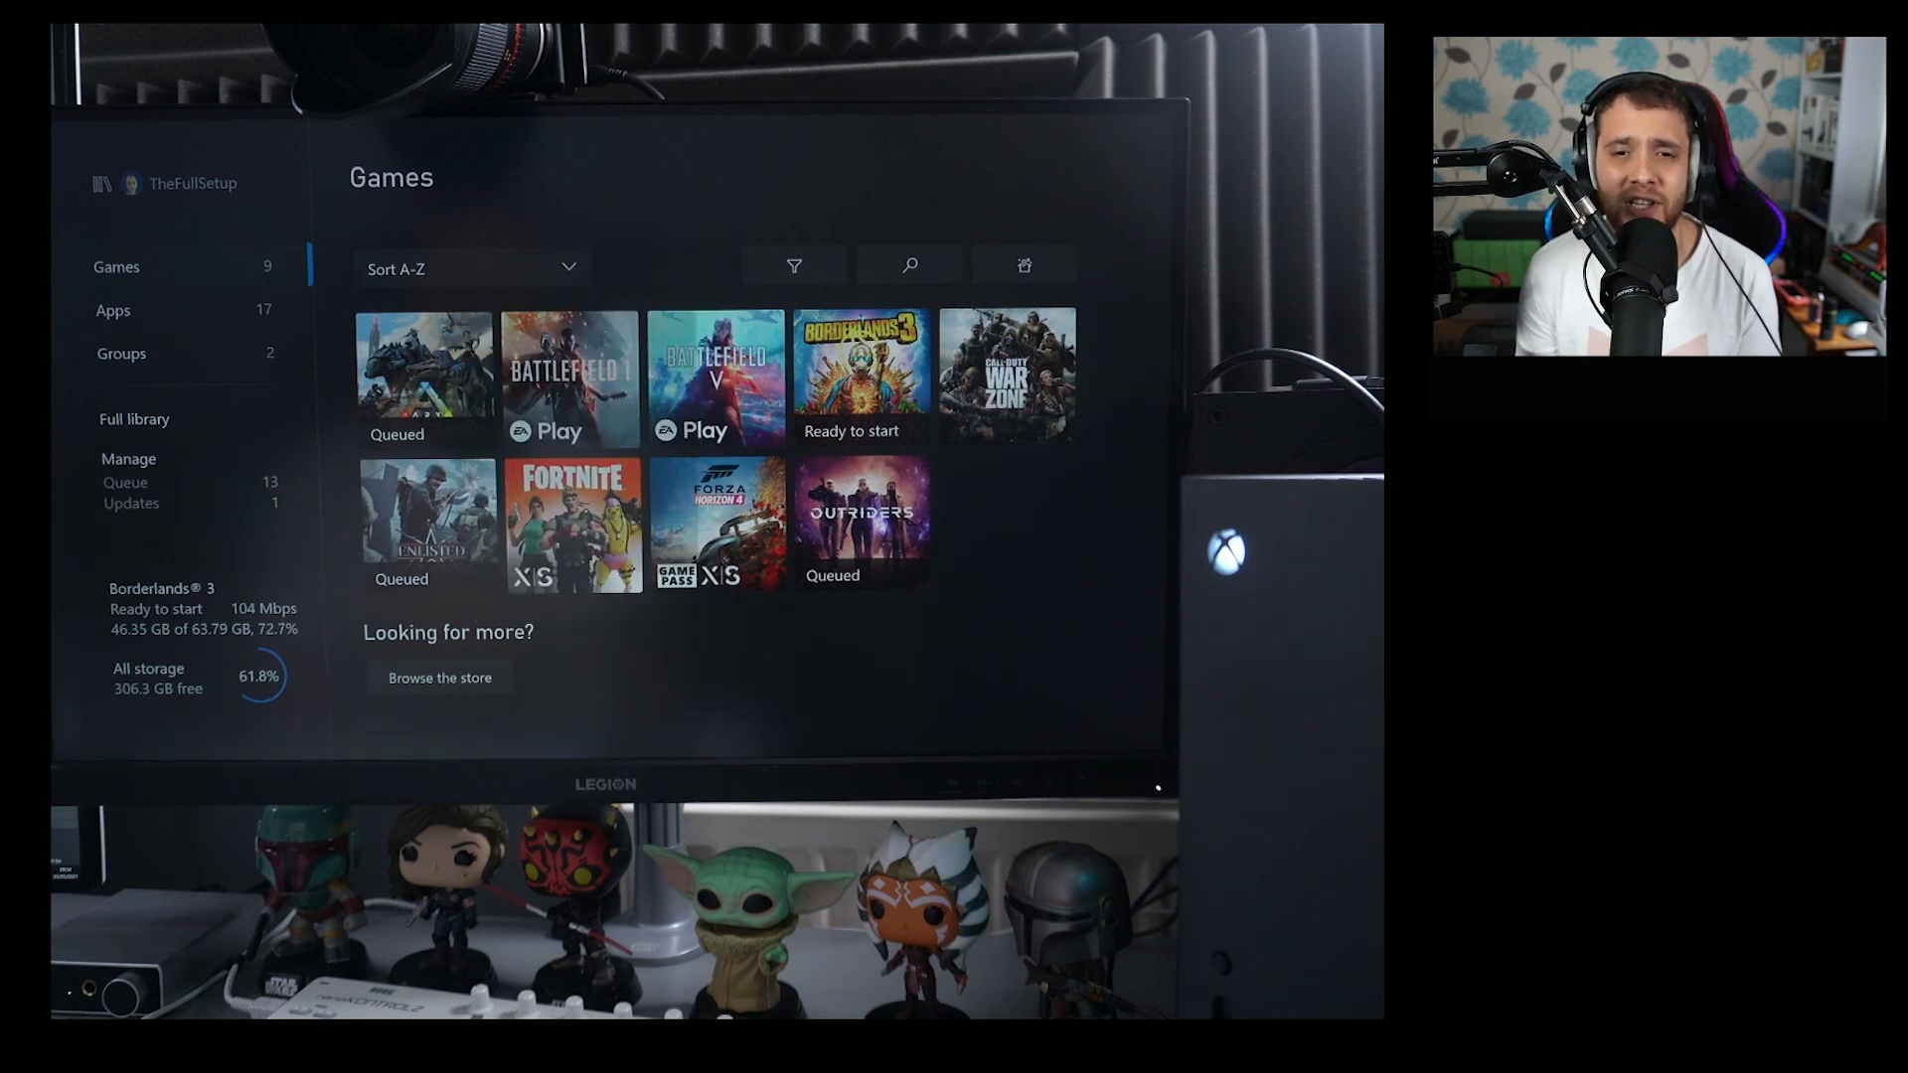
Step: Reach Battlefield 1's Manage game page and head to its Compatibility options
{"action": "left_click", "coordinate": [568, 365]}
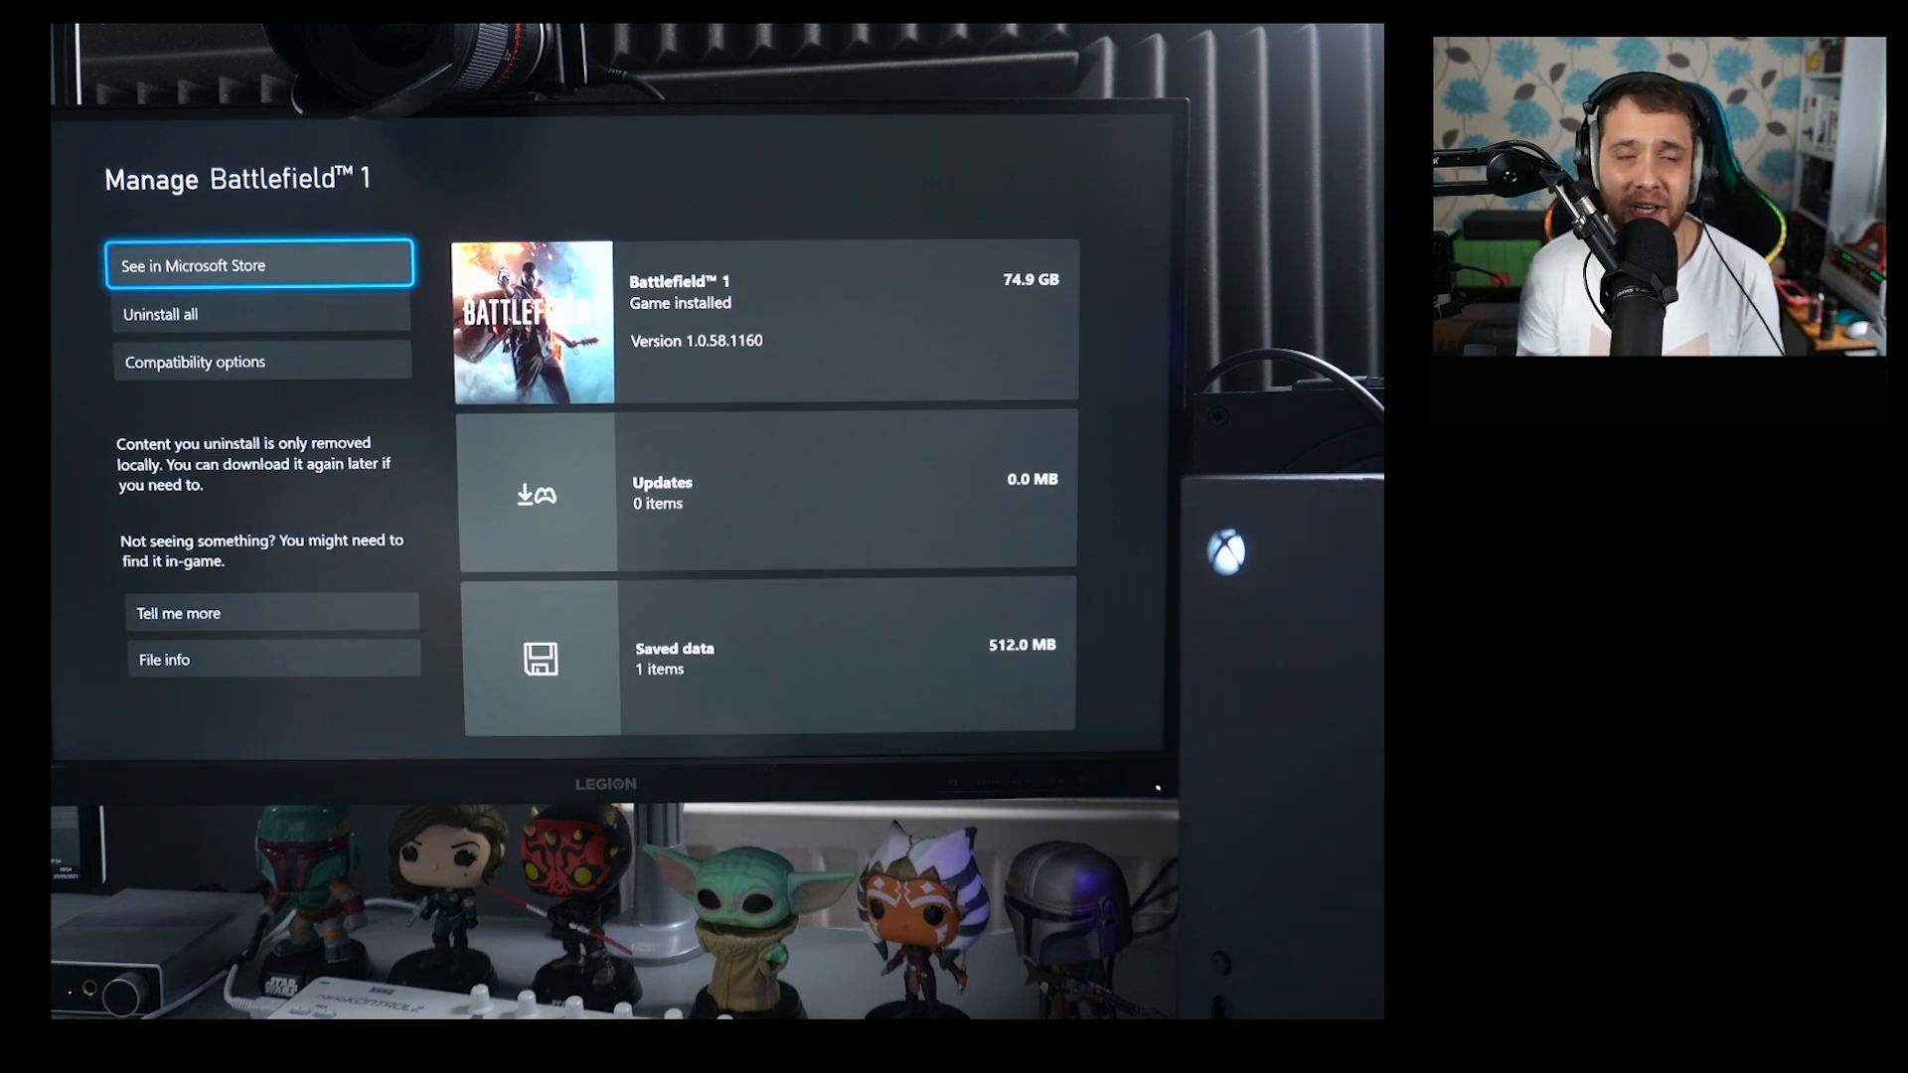
{"action": "left_click", "coordinate": [262, 362]}
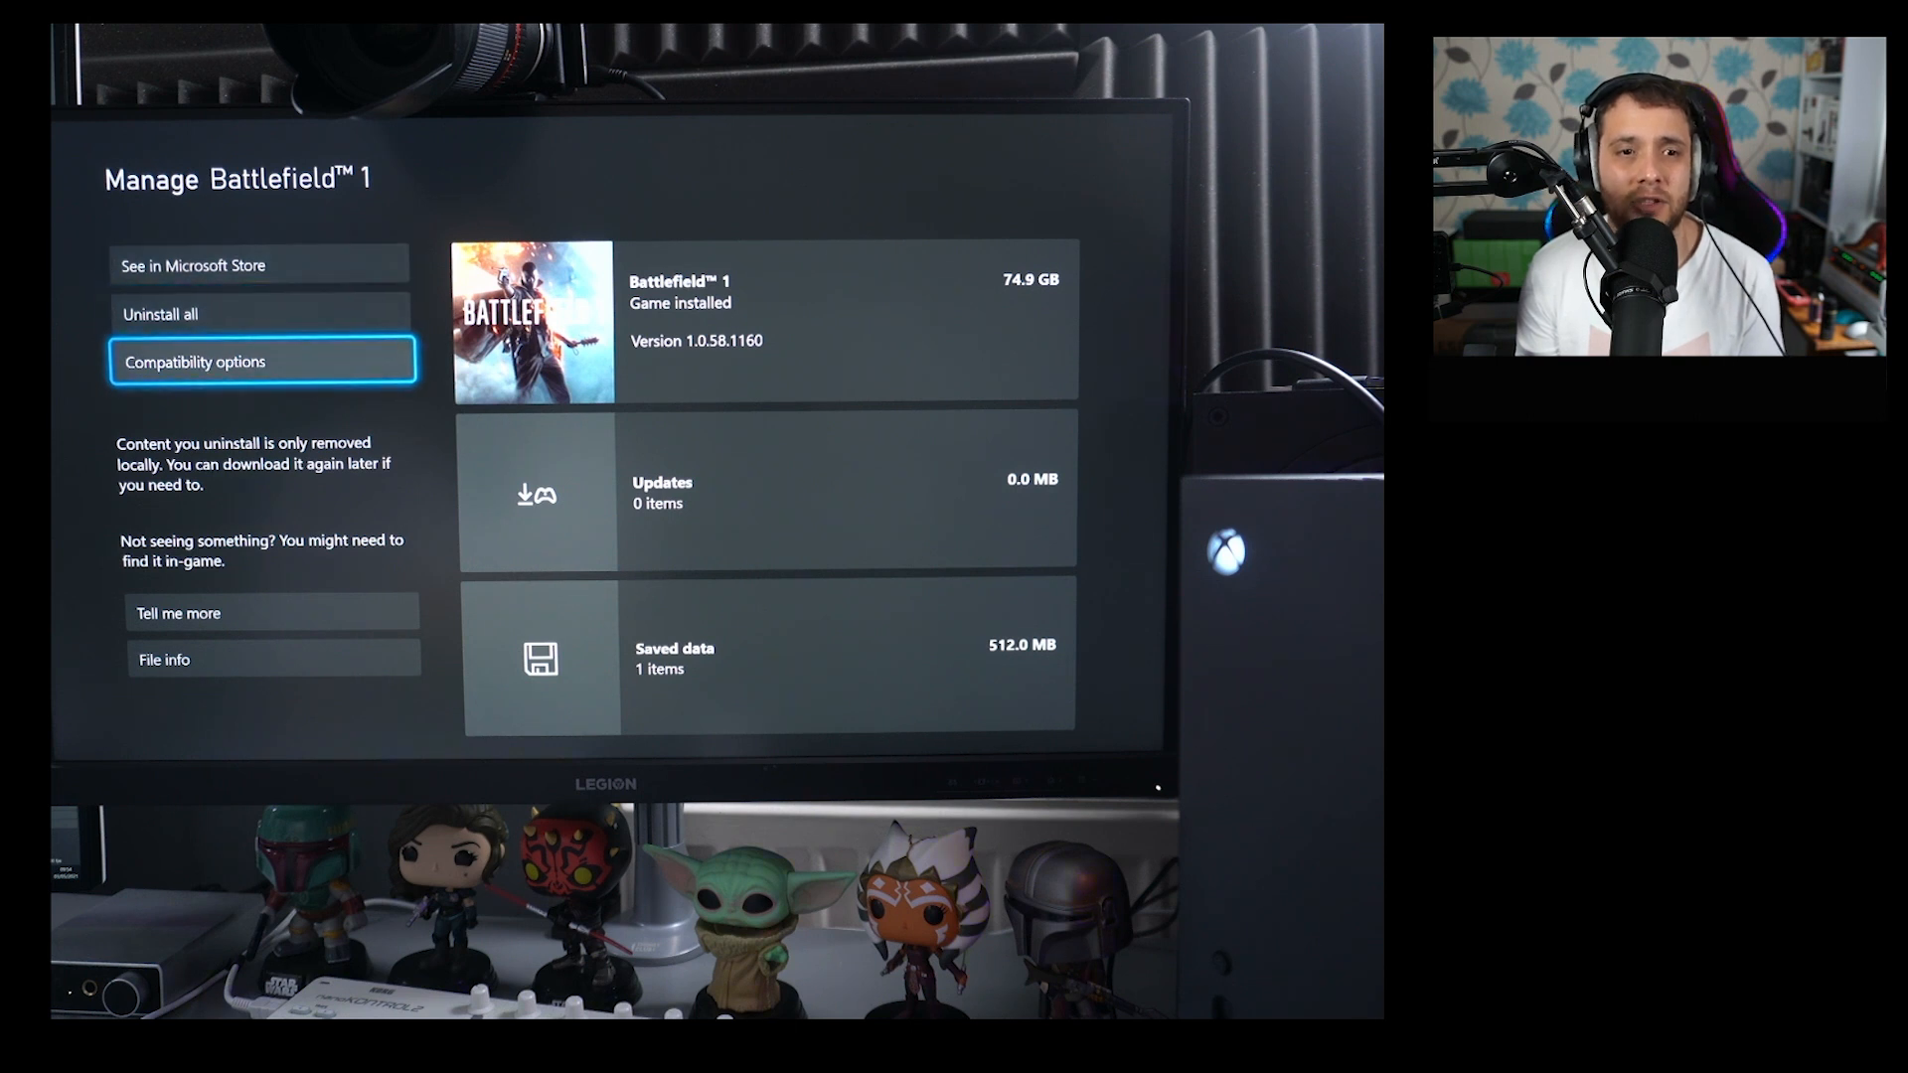